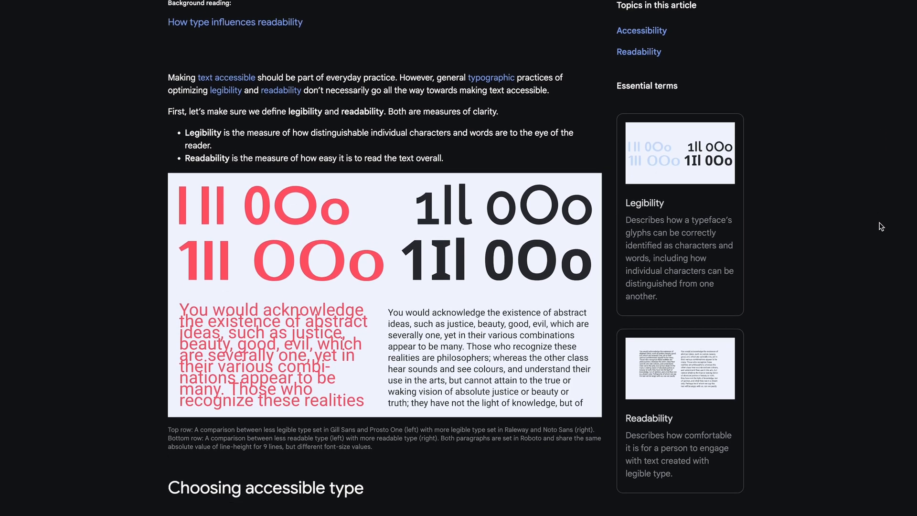
scroll("down", 3)
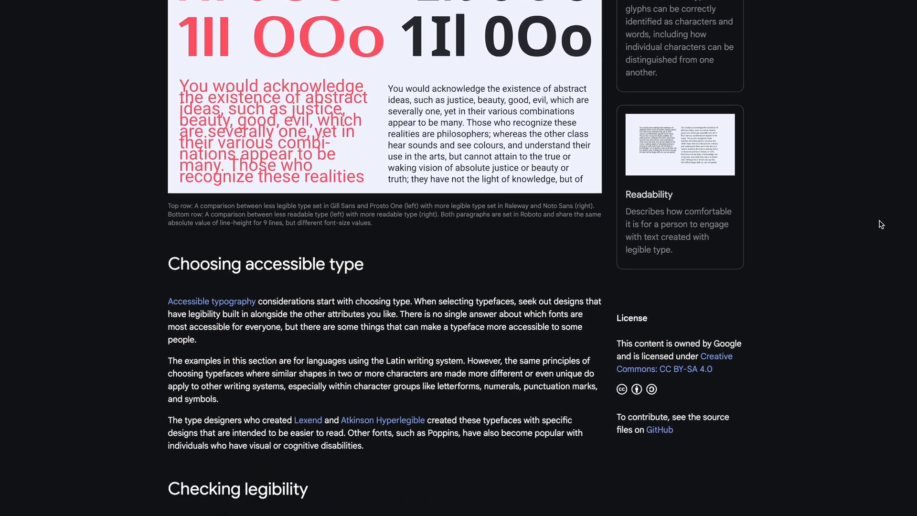